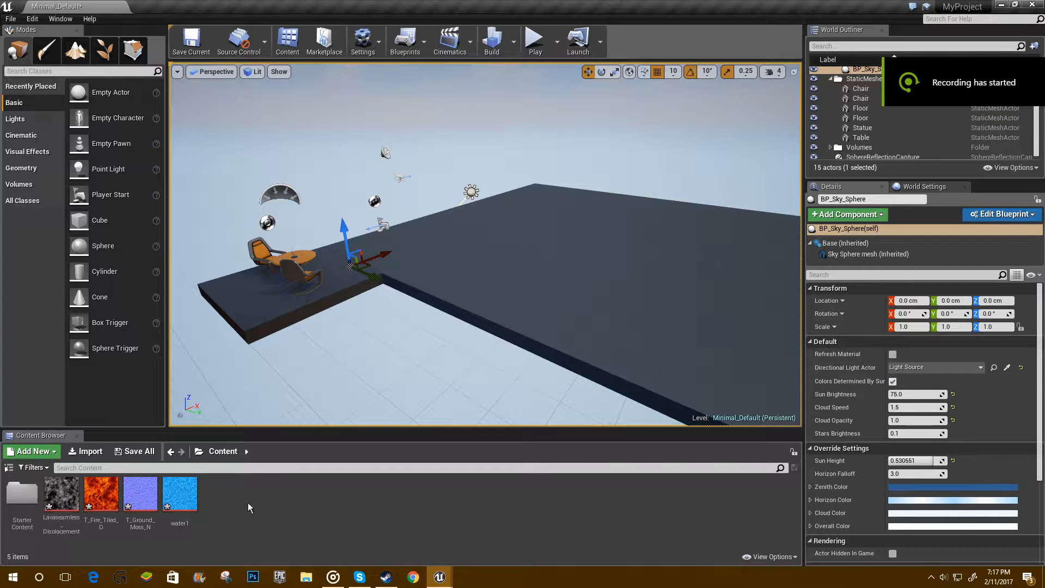
- Browse into the StarterContent textures folder, then return to the top Content folder
click(101, 493)
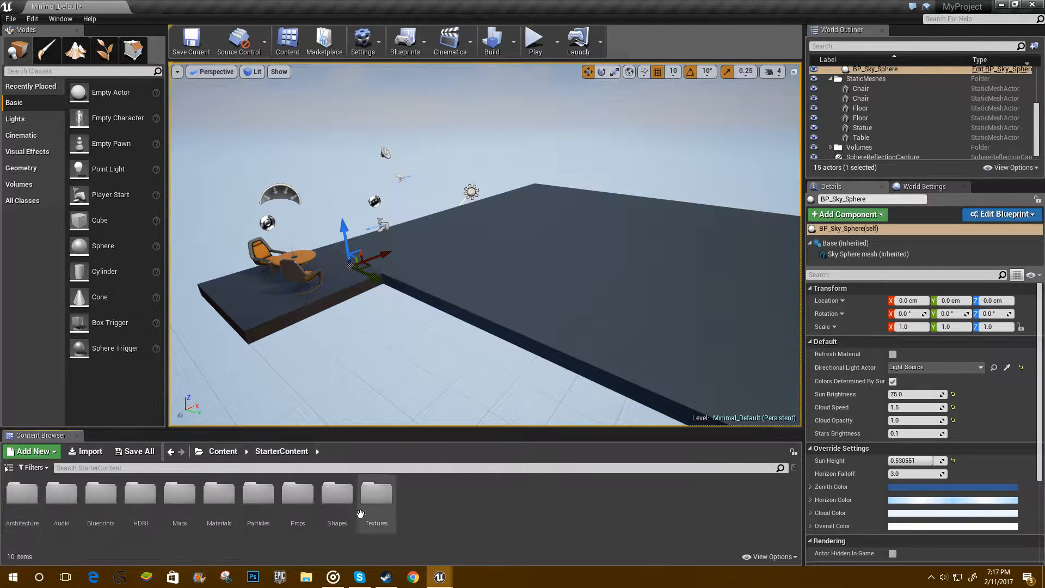
double_click(377, 497)
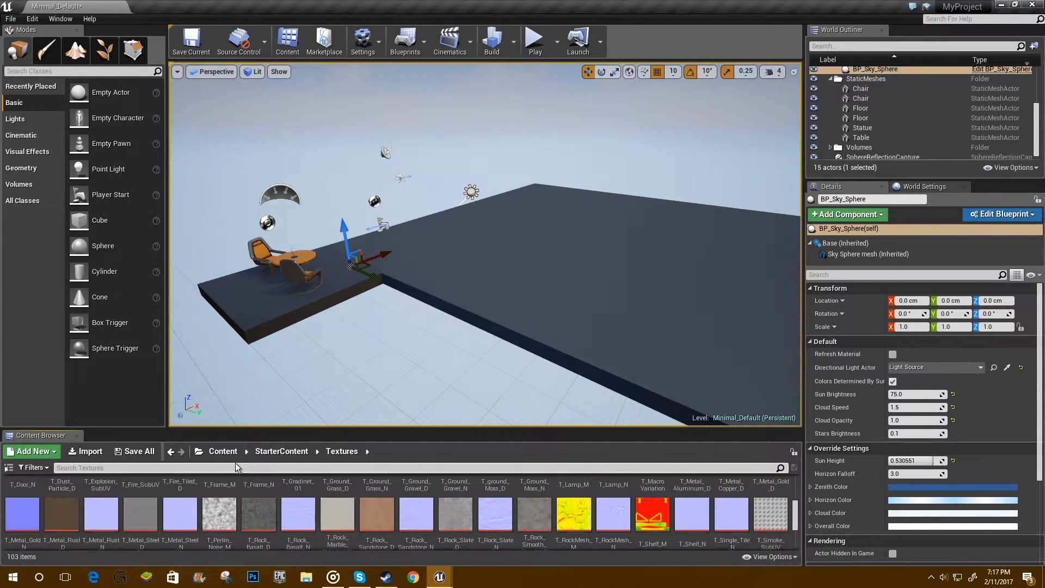
click(223, 451)
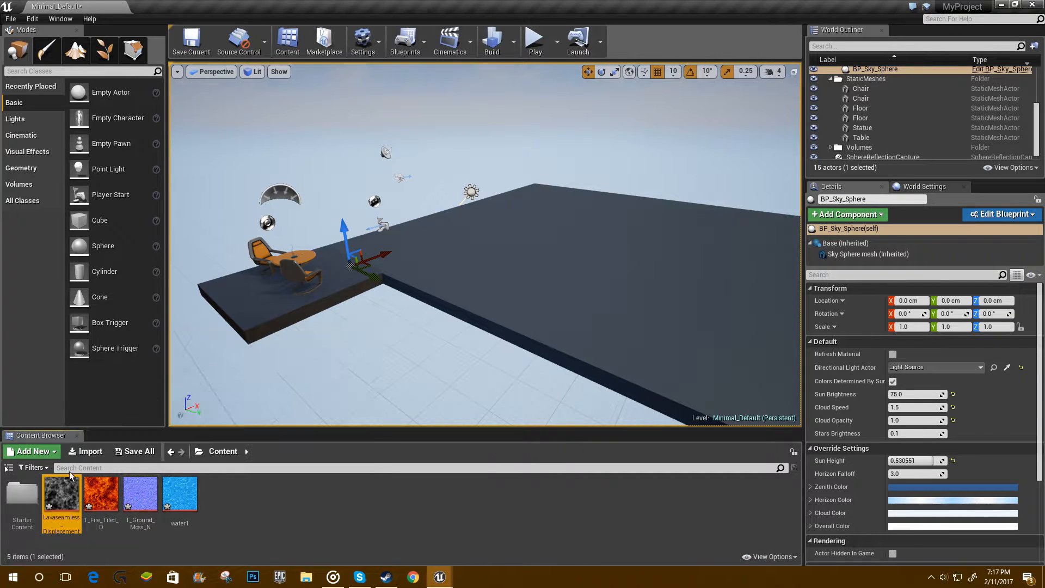
mouse_move(62, 496)
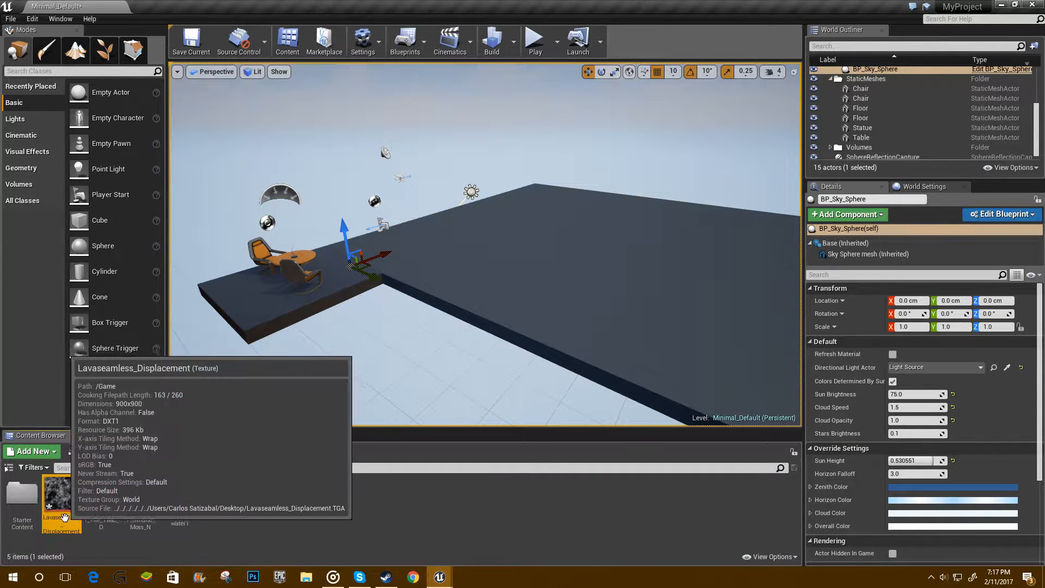
mouse_move(259, 522)
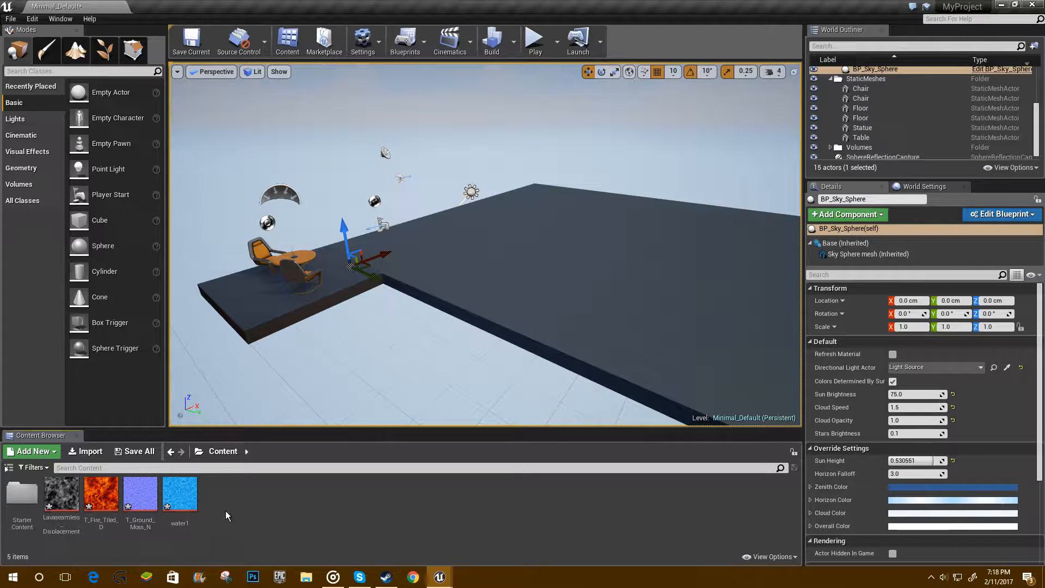
- Create the Lava material from T_Fire_Tiled_D and enable D3D11 tessellation on it
right_click(101, 493)
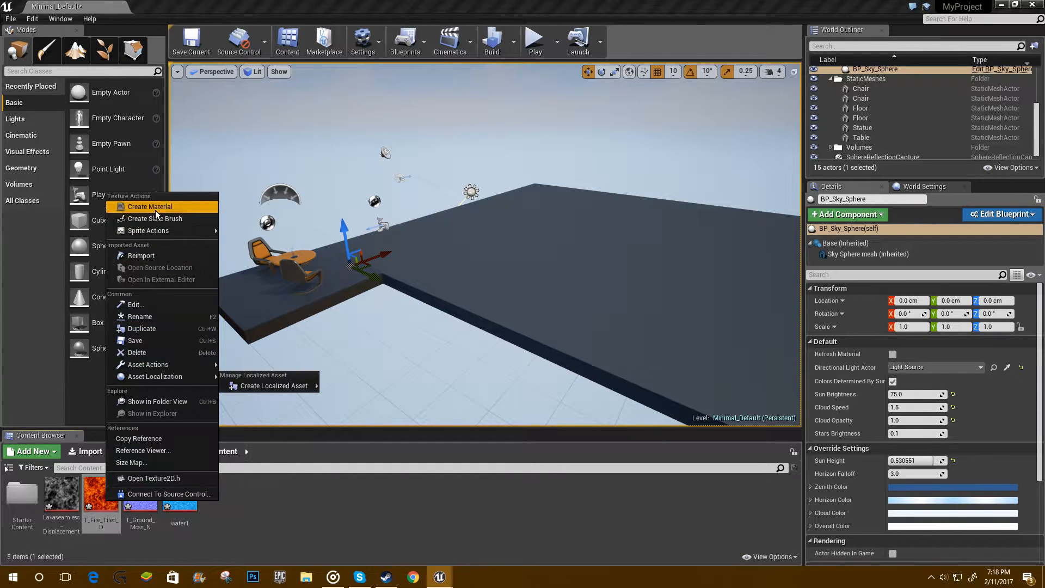
click(149, 206)
text(Lava)
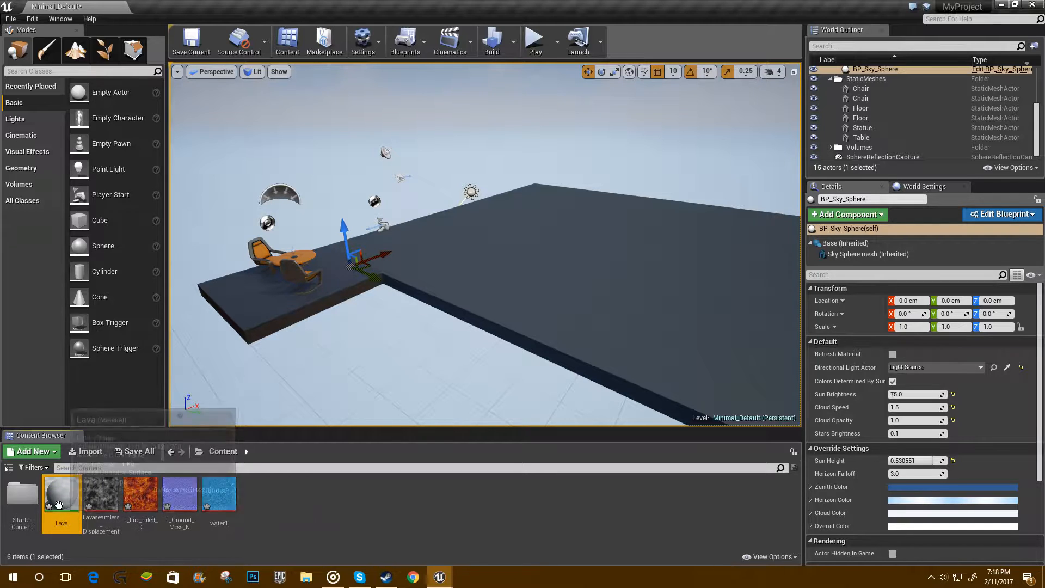
double_click(60, 493)
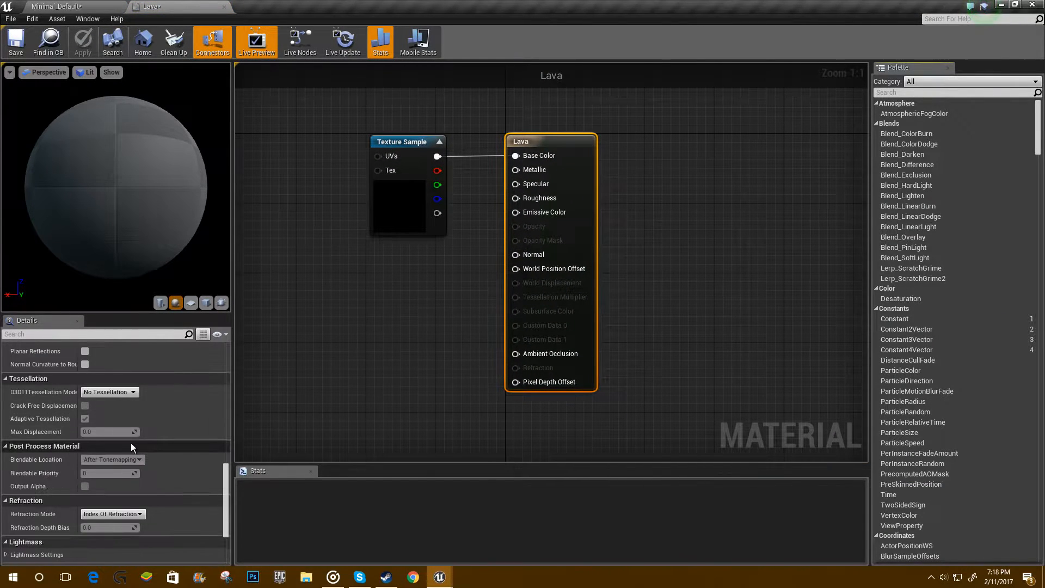
click(109, 391)
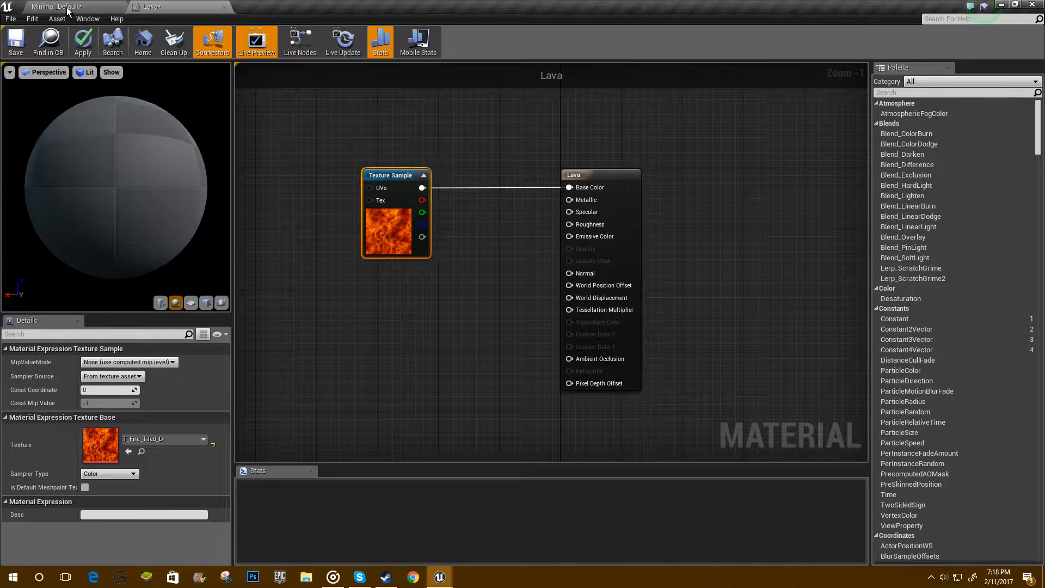
- Wire the normal map to Normal and the second Multiply into World Displacement
click(64, 6)
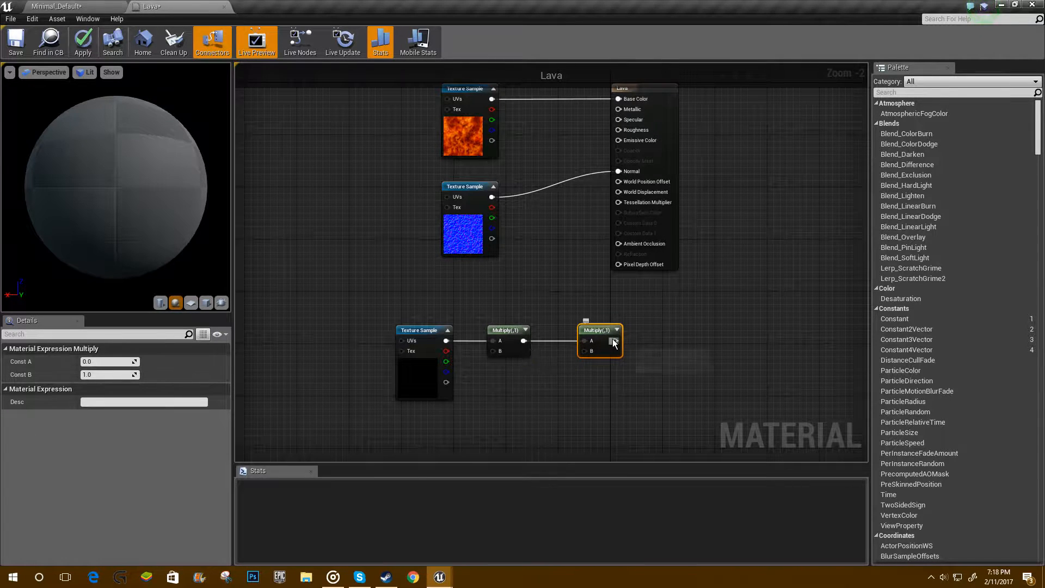
drag(617, 340, 615, 191)
text(const)
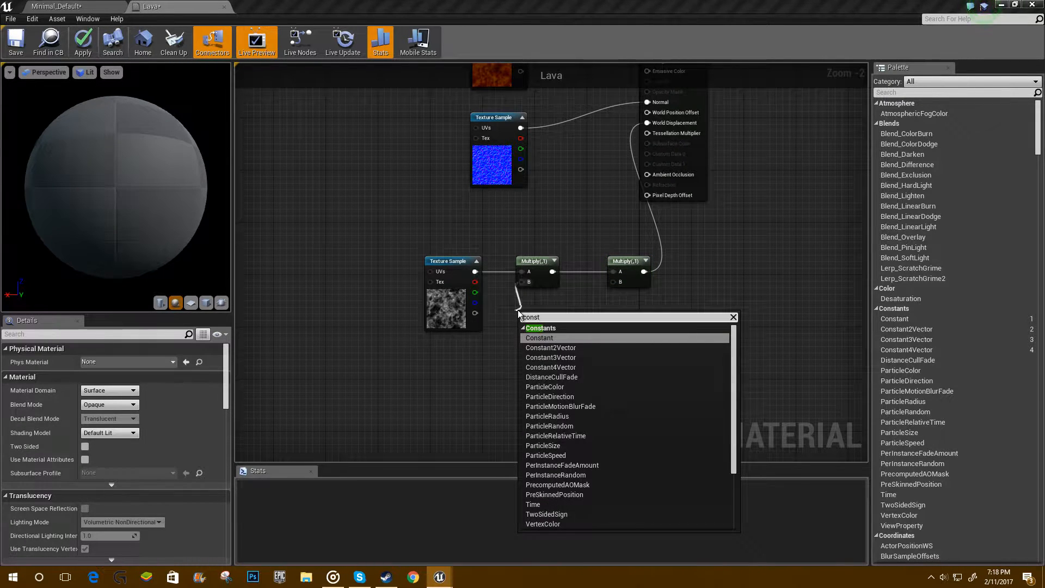
- Add a Constant of 100 feeding the first Multiply node's B input
click(538, 338)
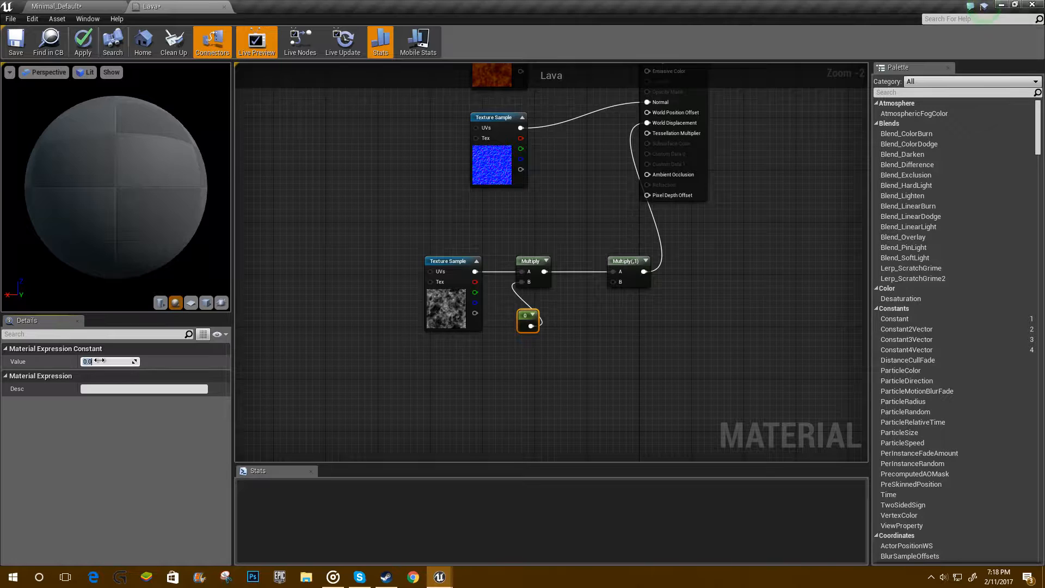
text(1)
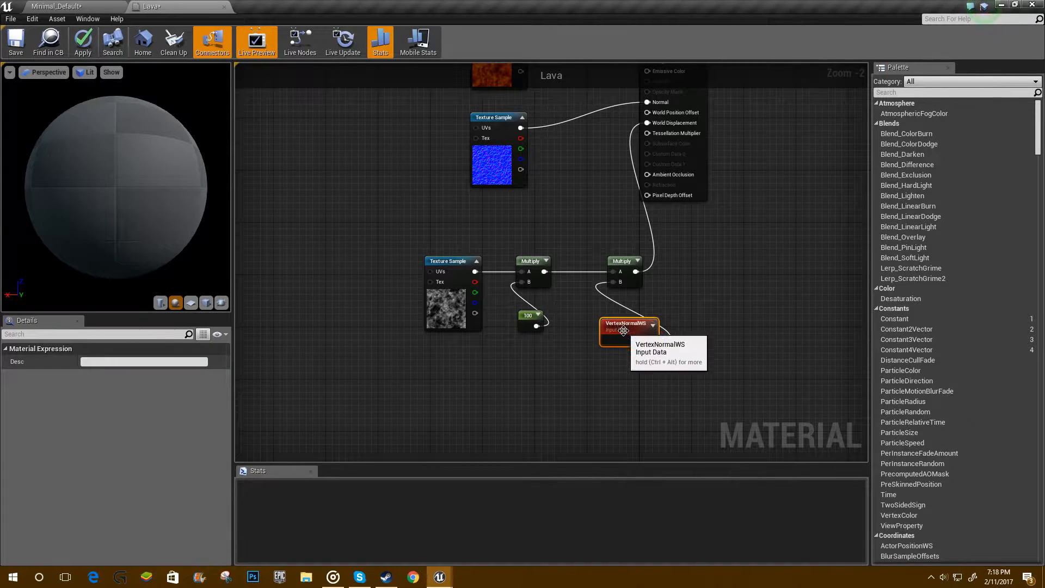
mouse_move(82, 39)
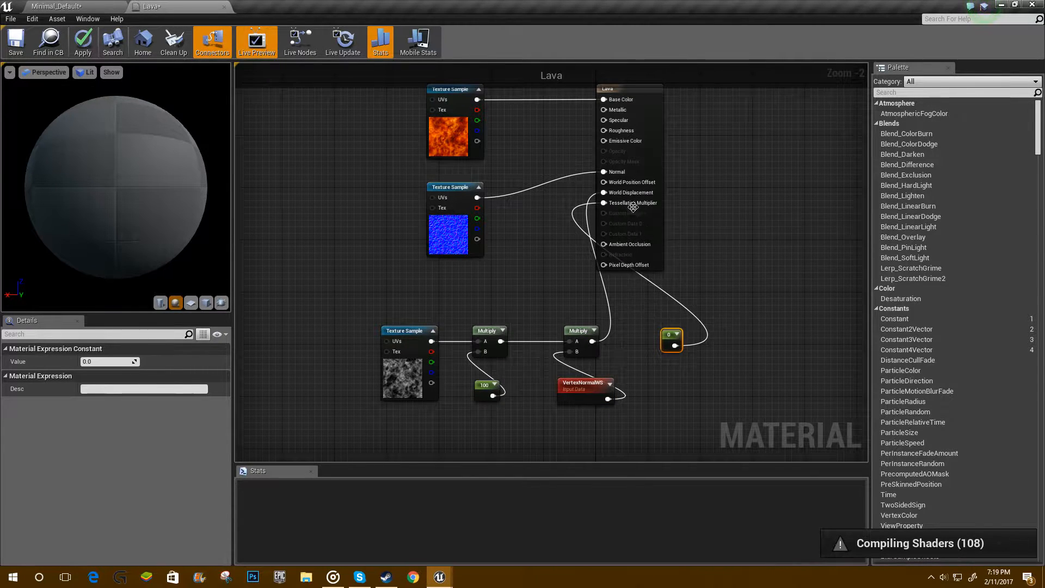
- Enter 5 for the Tessellation Multiplier constant, select the floor slab, and bring up Skype
text(5)
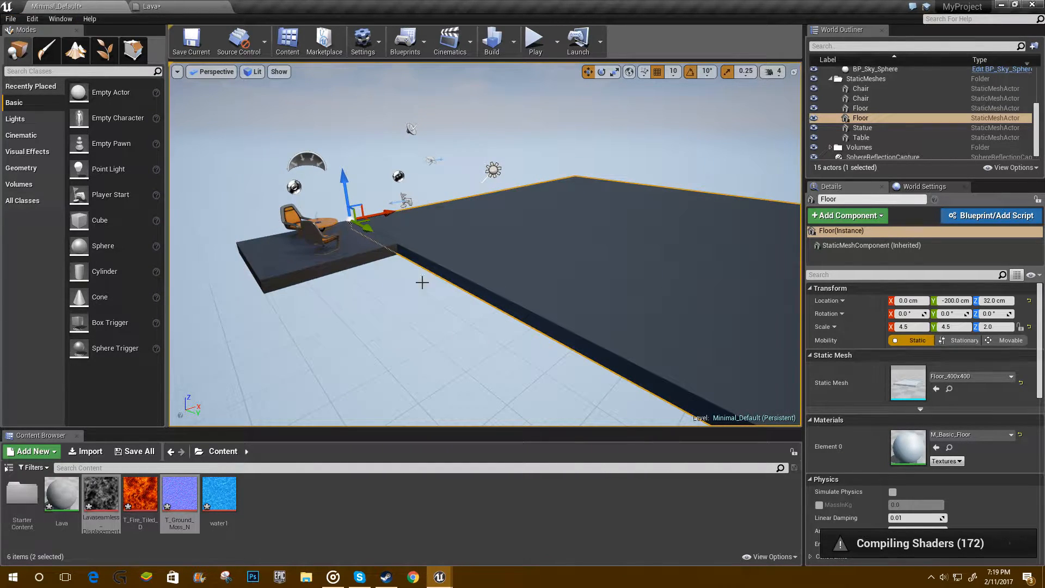
click(148, 7)
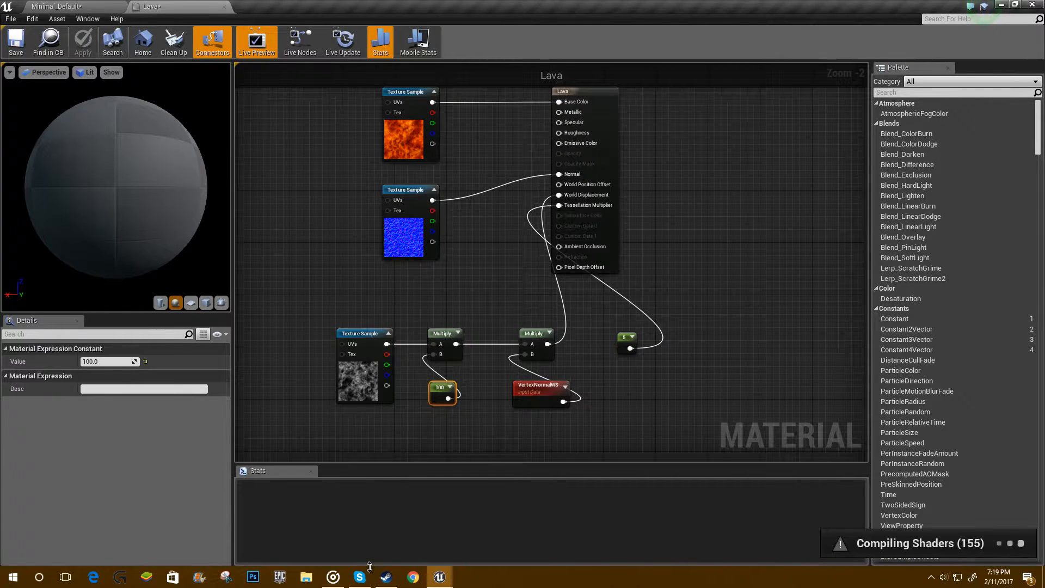
click(358, 576)
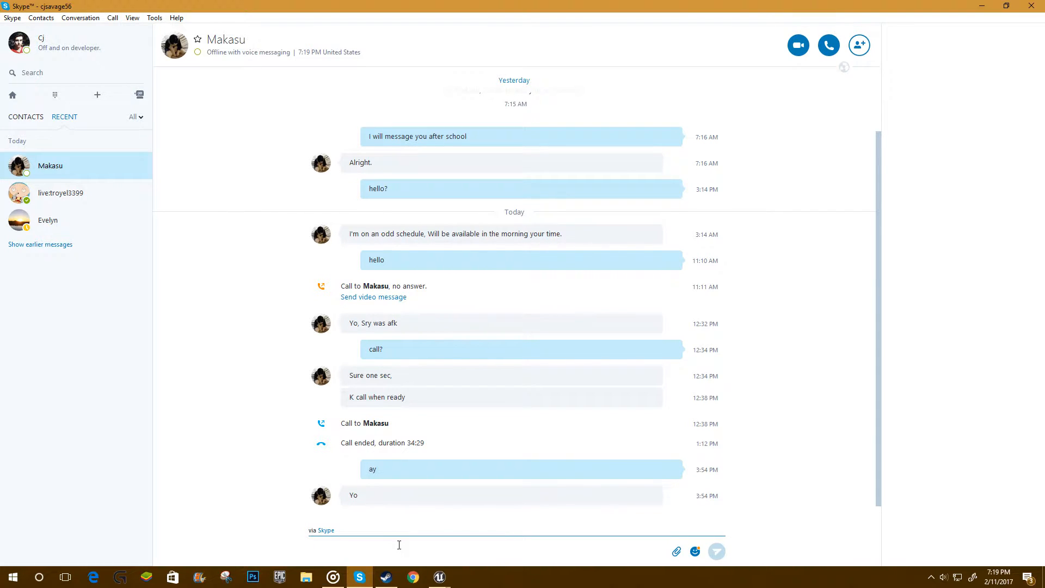
- Toggle the Skype chat window from the taskbar until it ends minimized
click(401, 549)
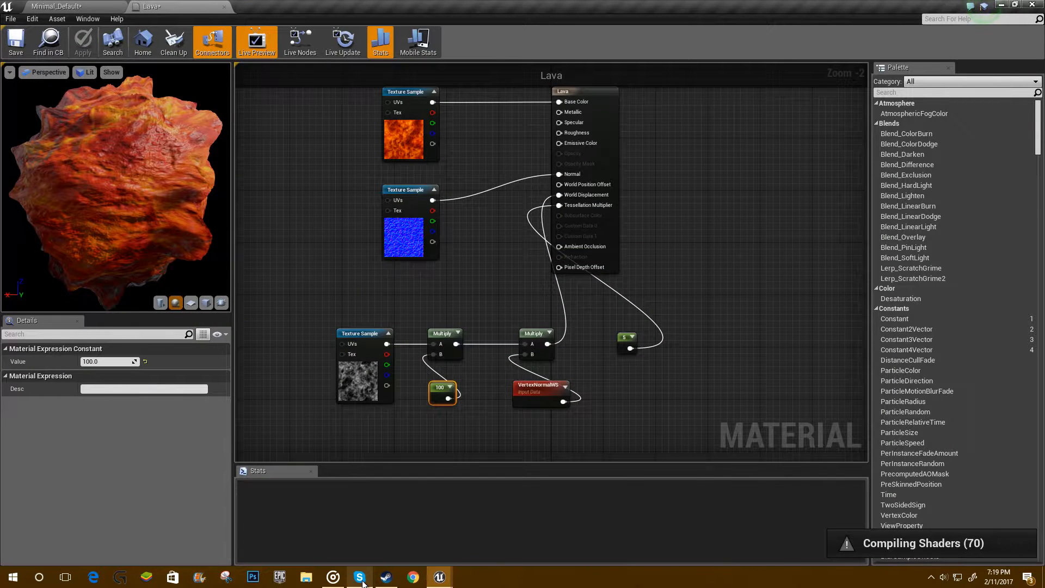
click(360, 576)
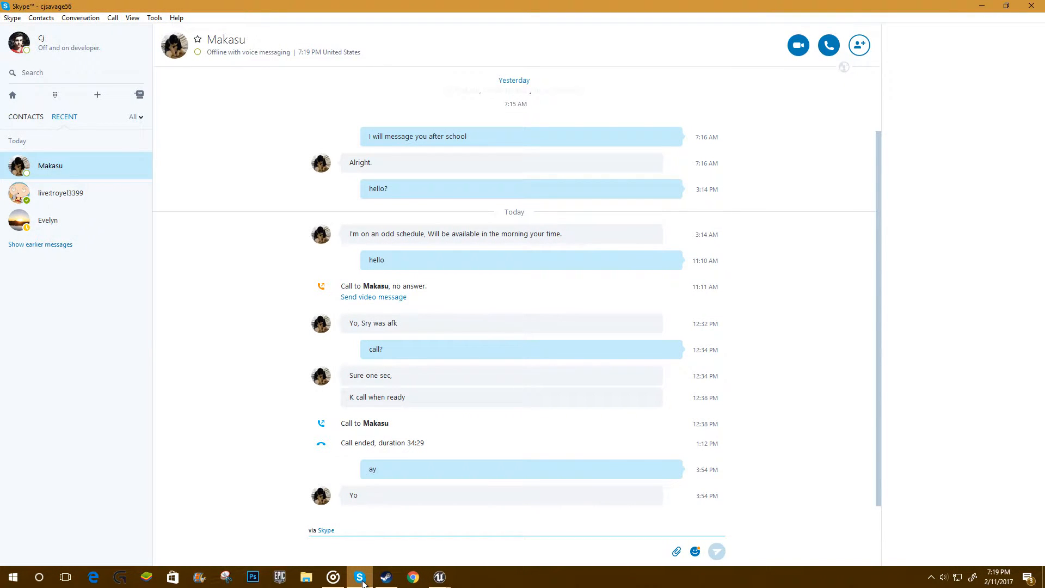
click(439, 576)
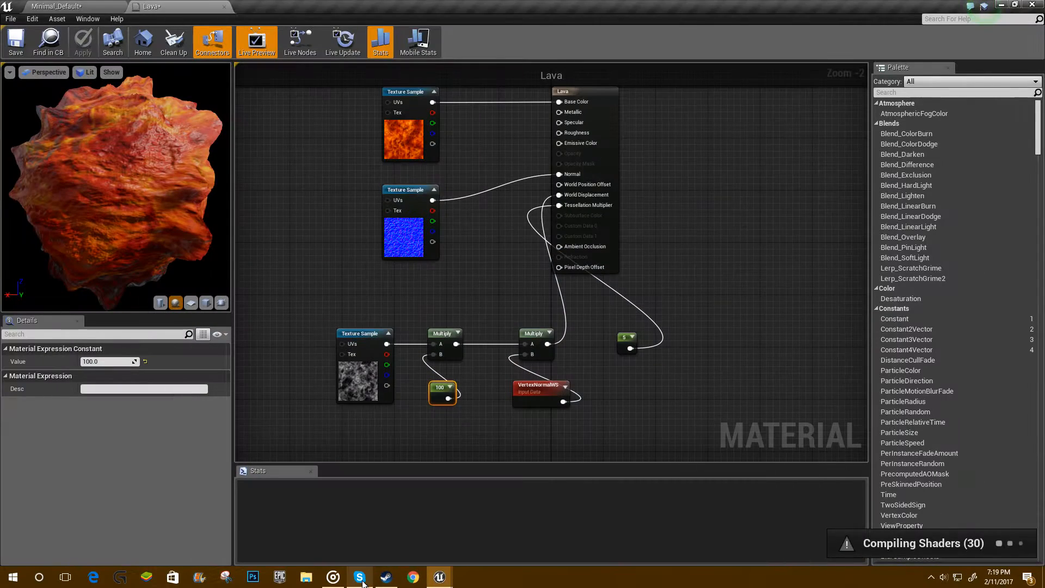
click(360, 577)
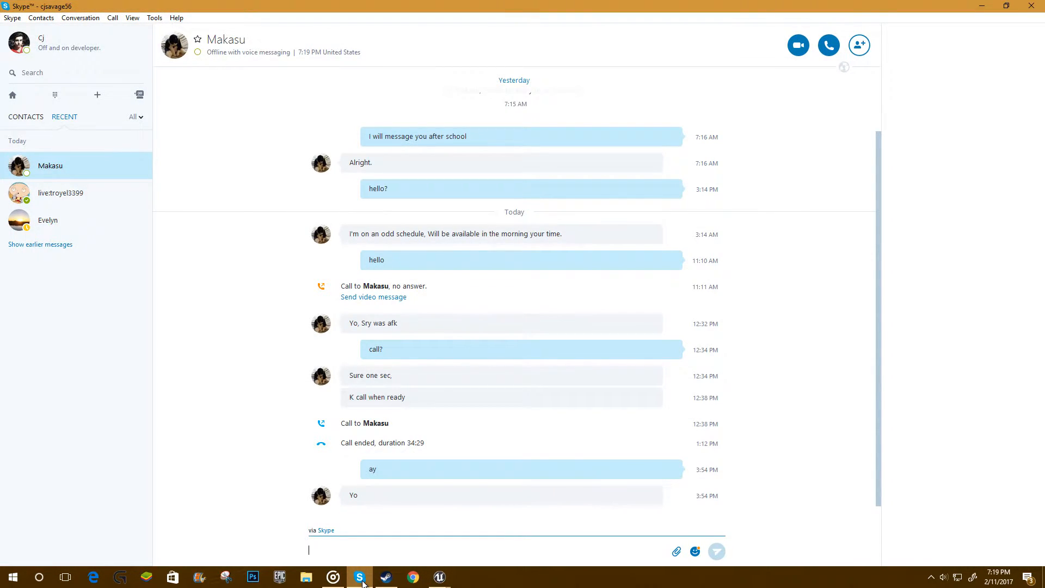
click(439, 576)
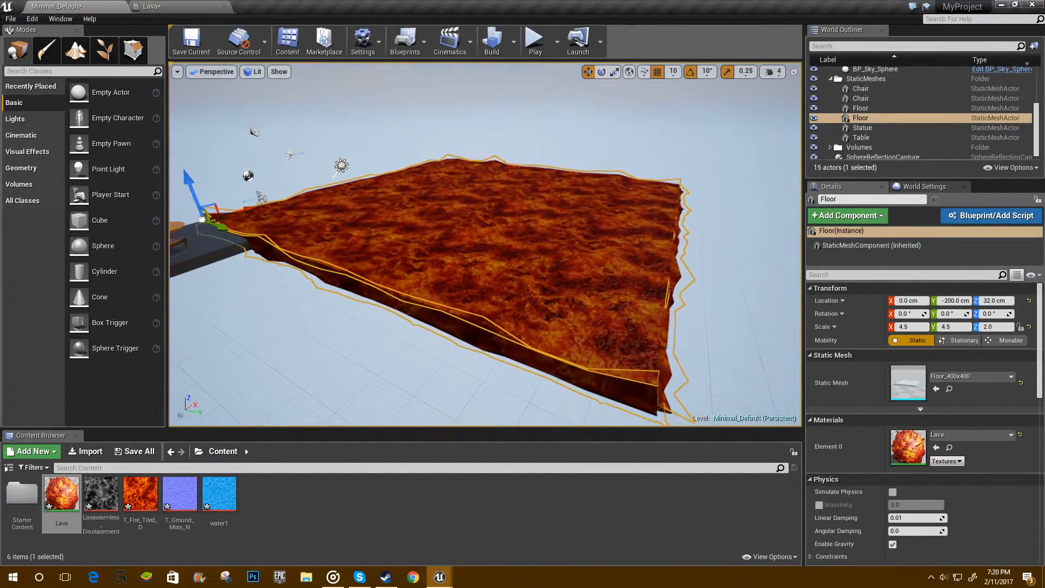
- Deselect the floor to view the displaced lava surface up close
click(874, 69)
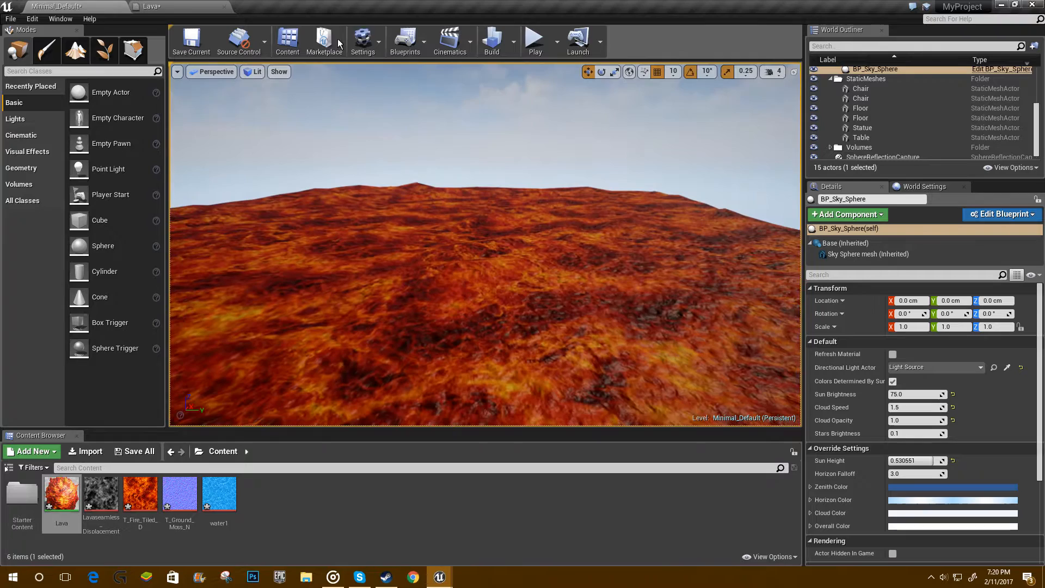
- Reopen the Lava material and add a TextureCoordinate node to the graph
double_click(61, 493)
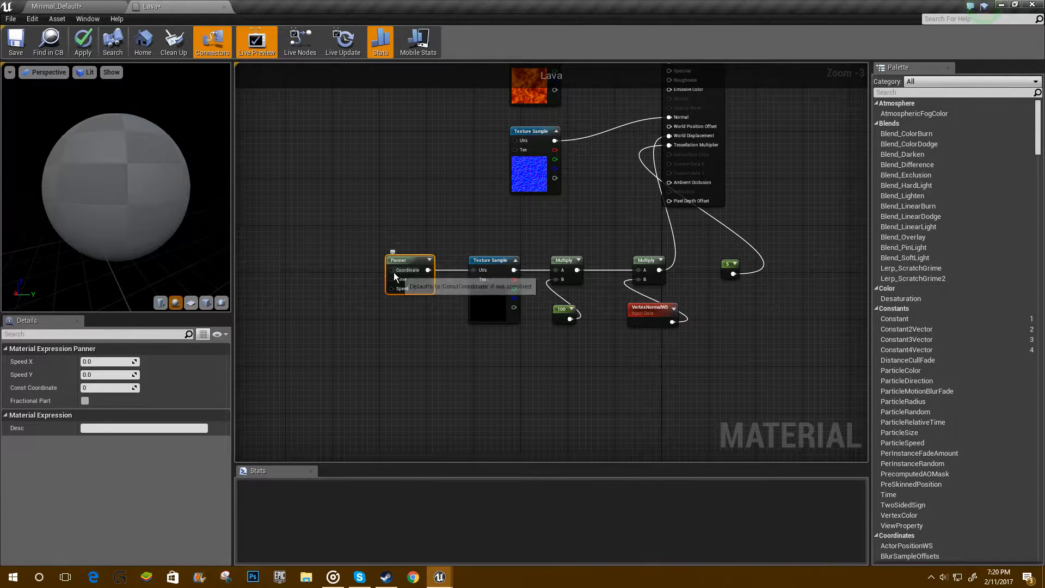
text(textureco)
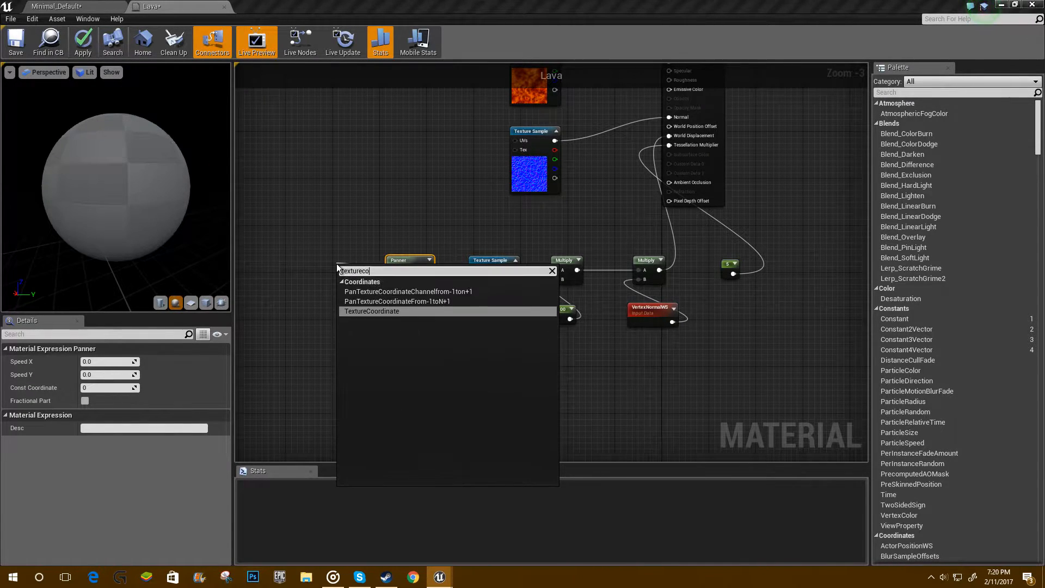
click(372, 312)
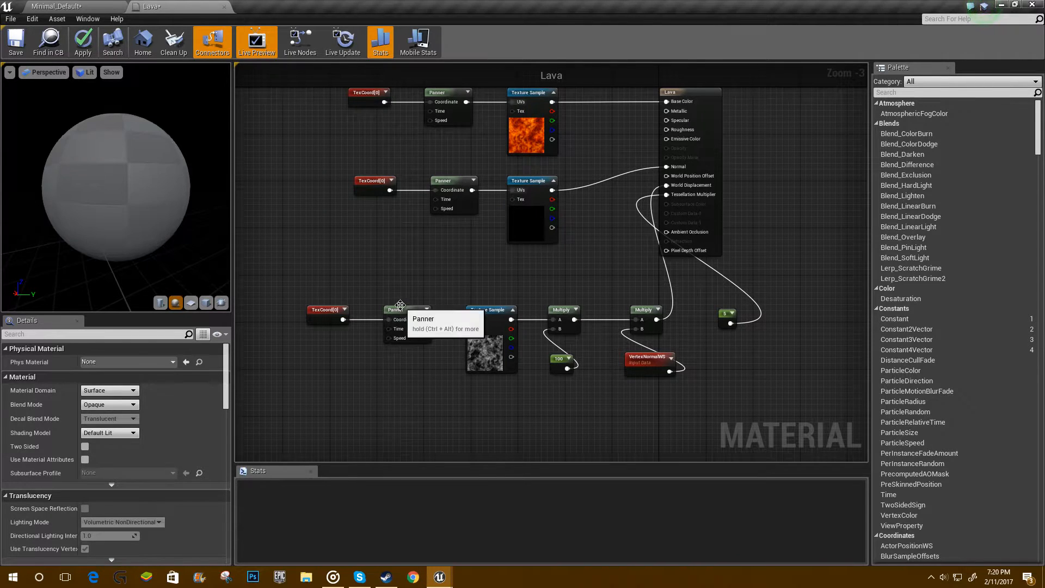
- Set the bottom displacement panner's Speed X to 0.003
click(326, 310)
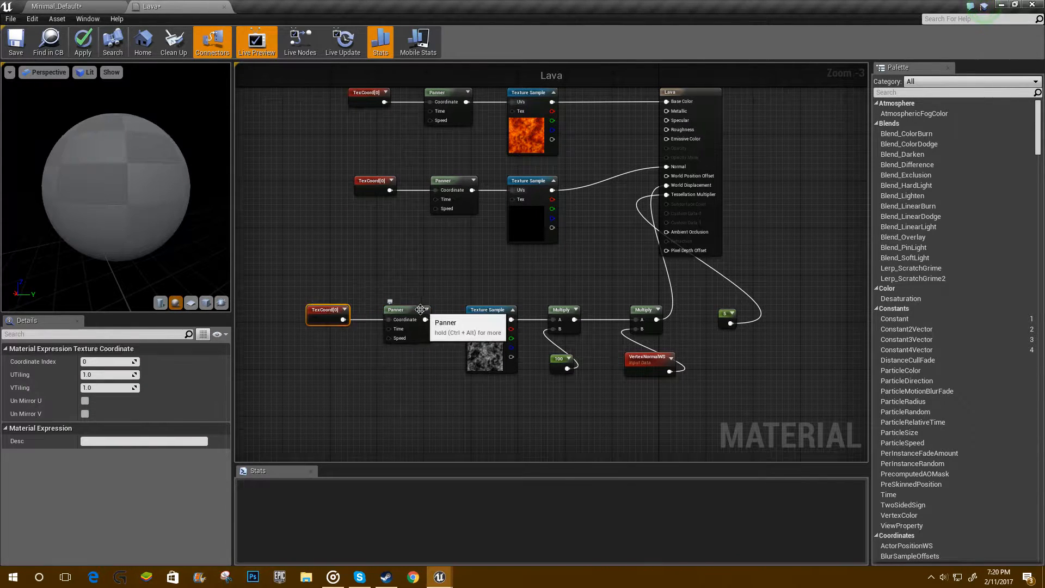
click(407, 309)
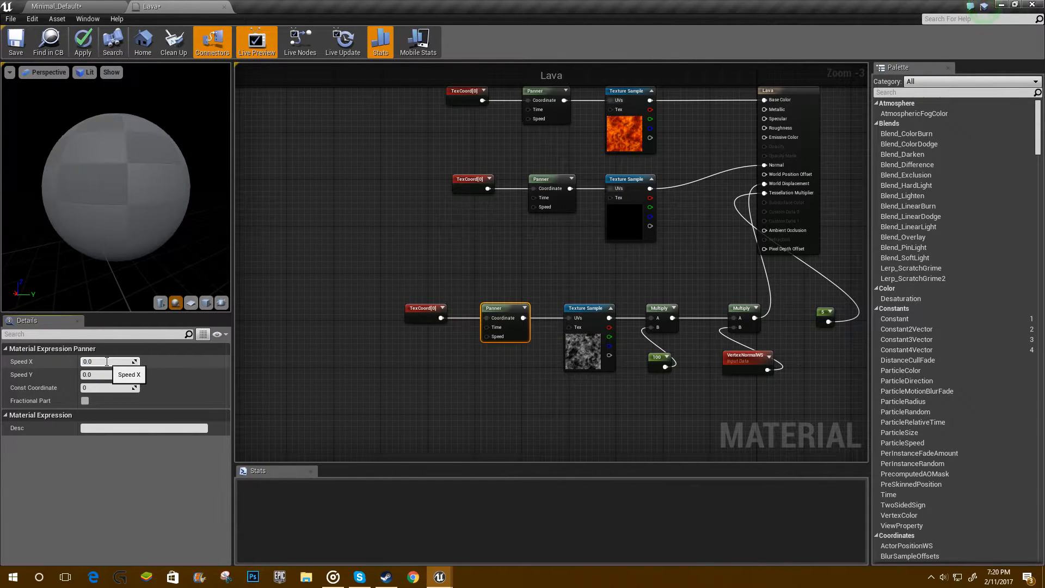
text(0.003)
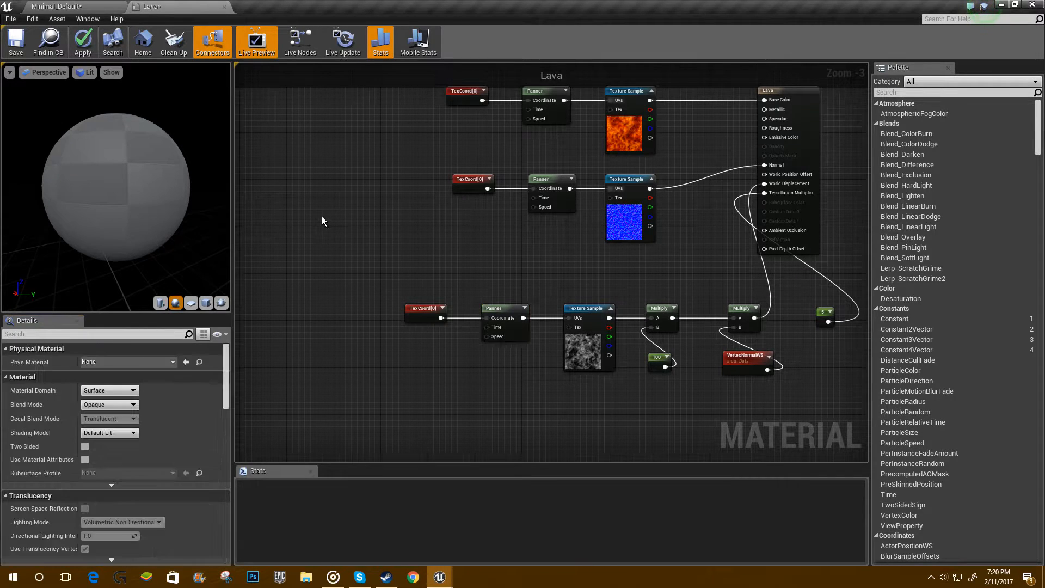
- Set the normal map panner's speeds to -0.003 and give the lava colour panner negative speed
click(503, 330)
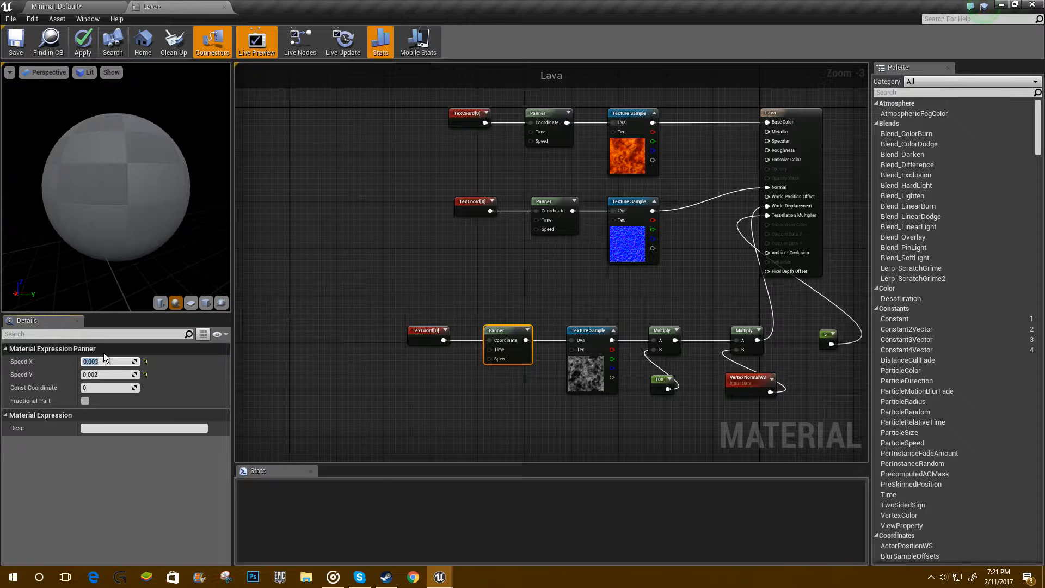
click(546, 202)
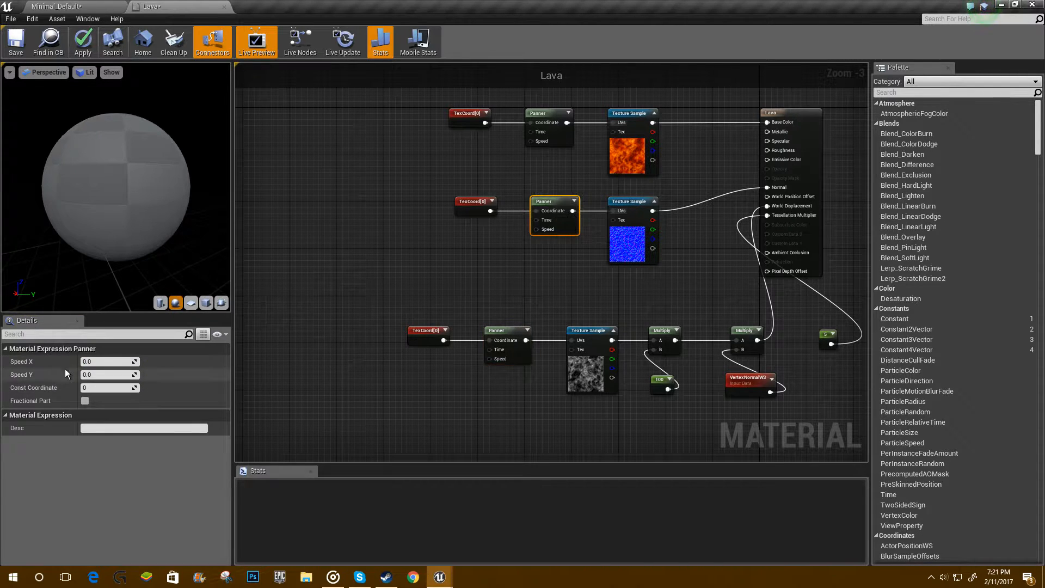
text(0.003)
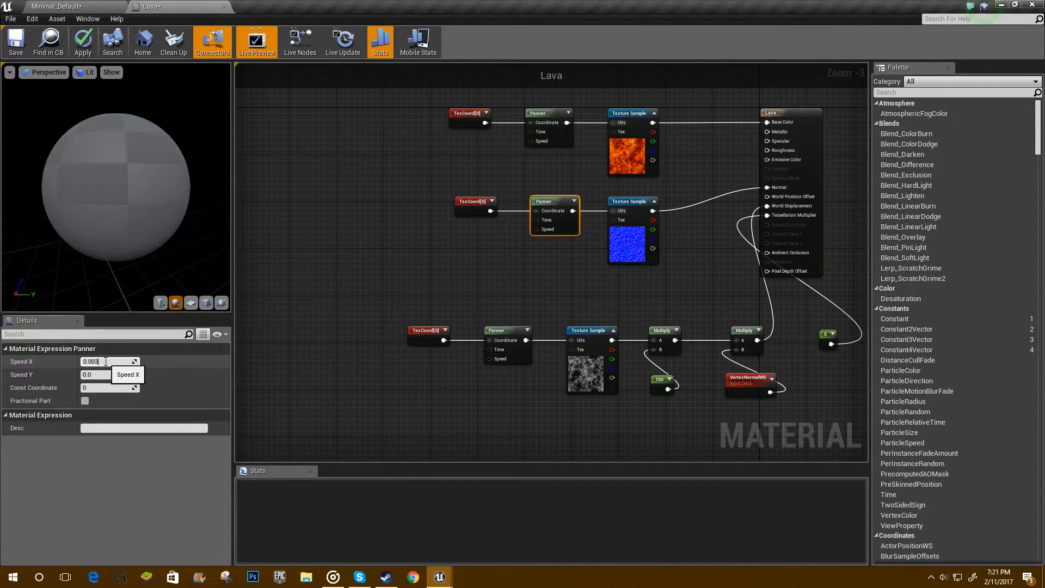
text(-0.003)
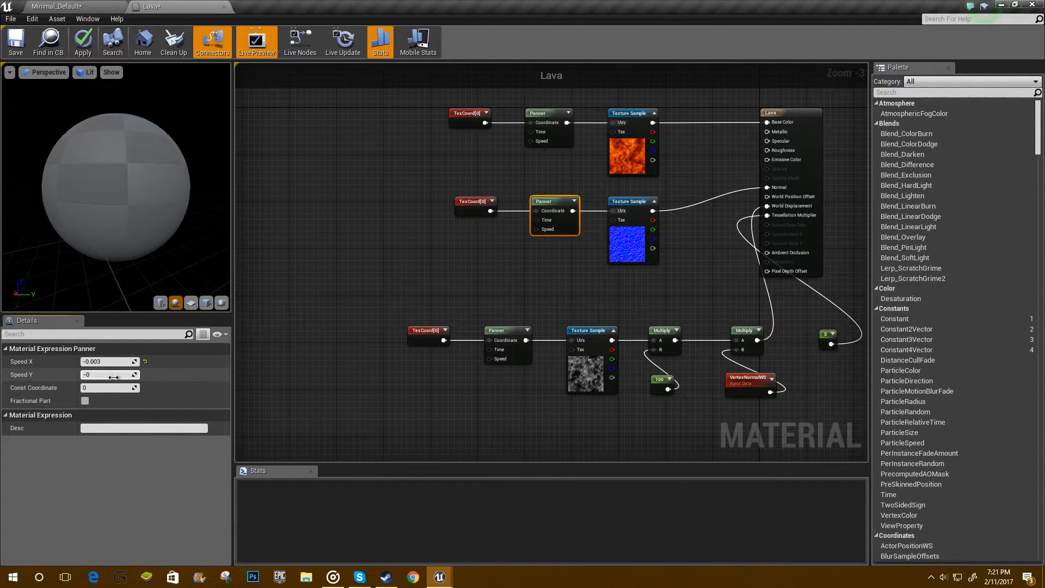
text(-0.003)
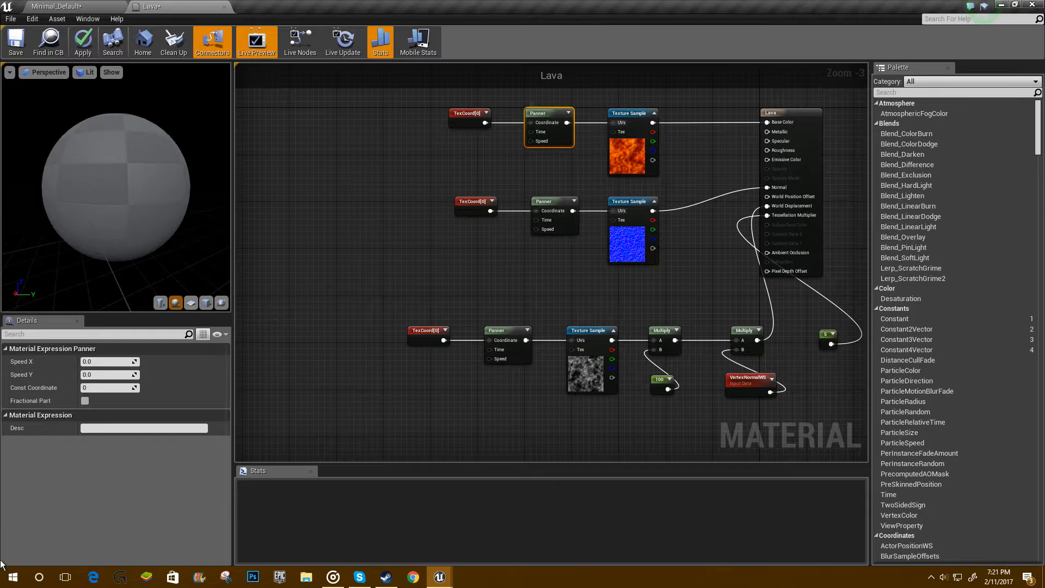
click(107, 361)
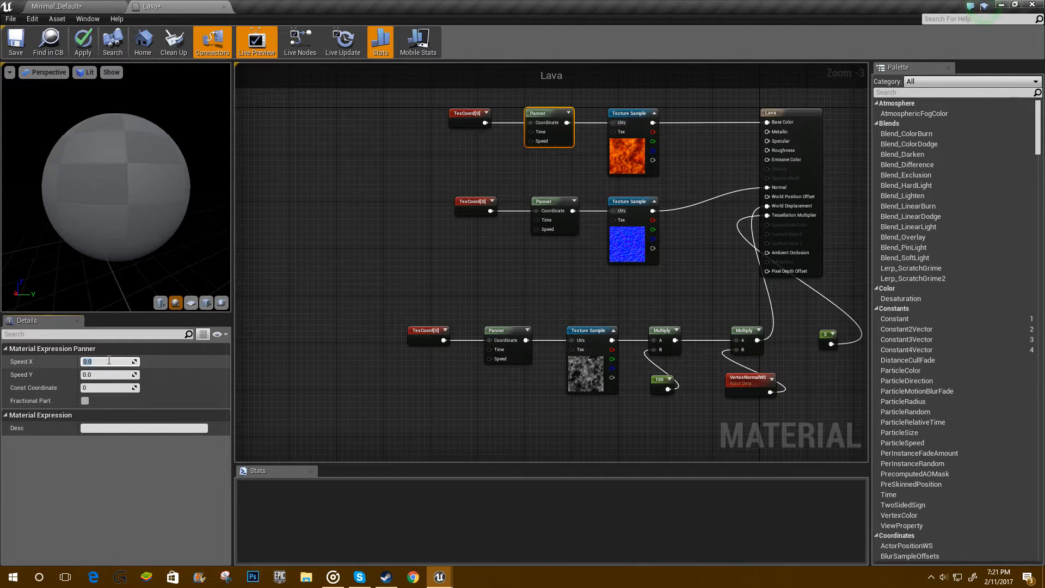
text(-0.)
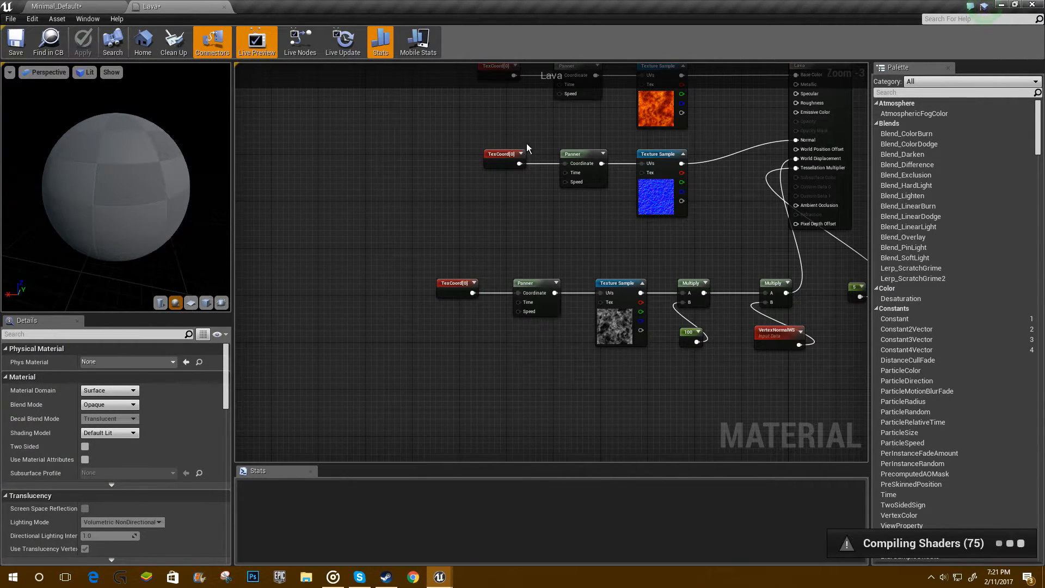
scroll(down, 3)
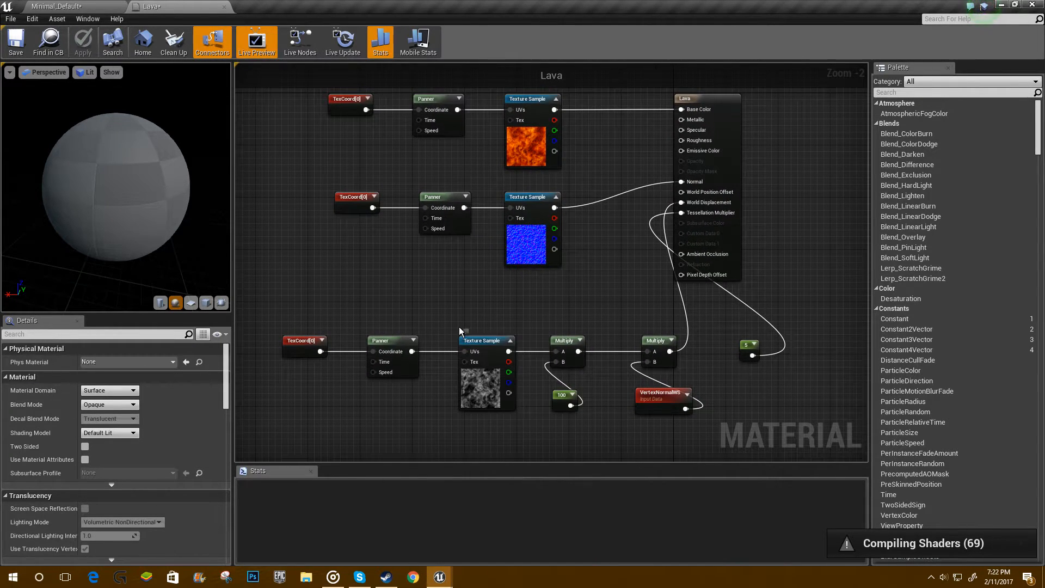
click(359, 576)
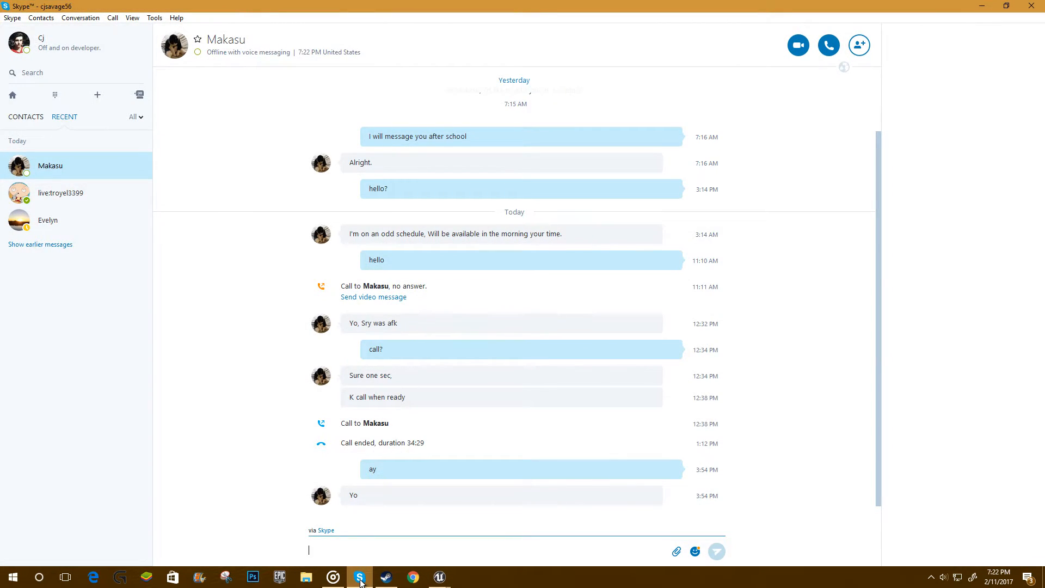
- Minimize Skype to bring the compiled Lava material editor back to front
click(439, 577)
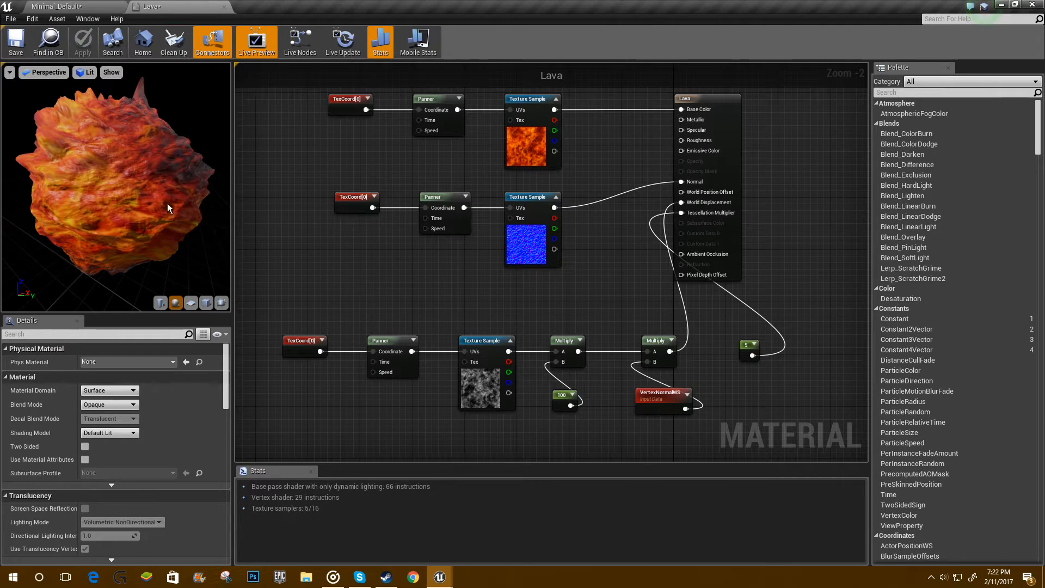
- Raise the bottom displacement panner's speed to 0.03 and apply the material changes
scroll(down, 3)
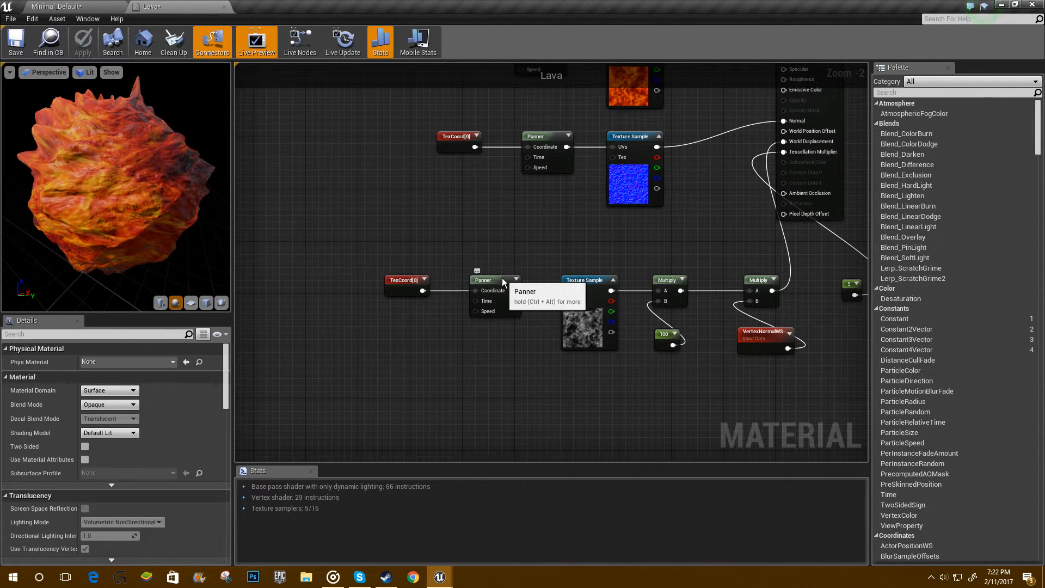
click(483, 280)
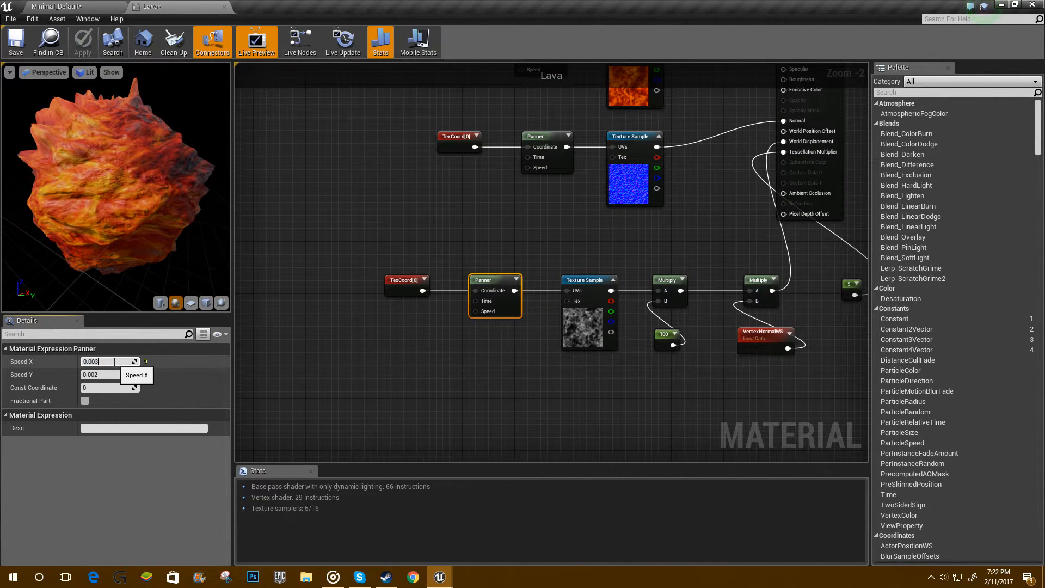
text(0.03)
click(109, 374)
text(0.02)
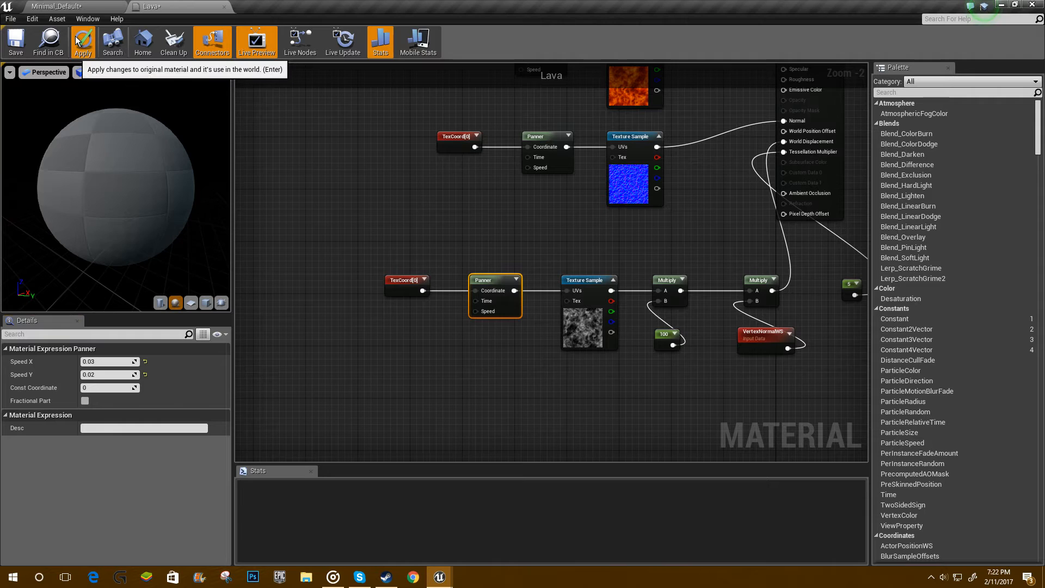
click(82, 41)
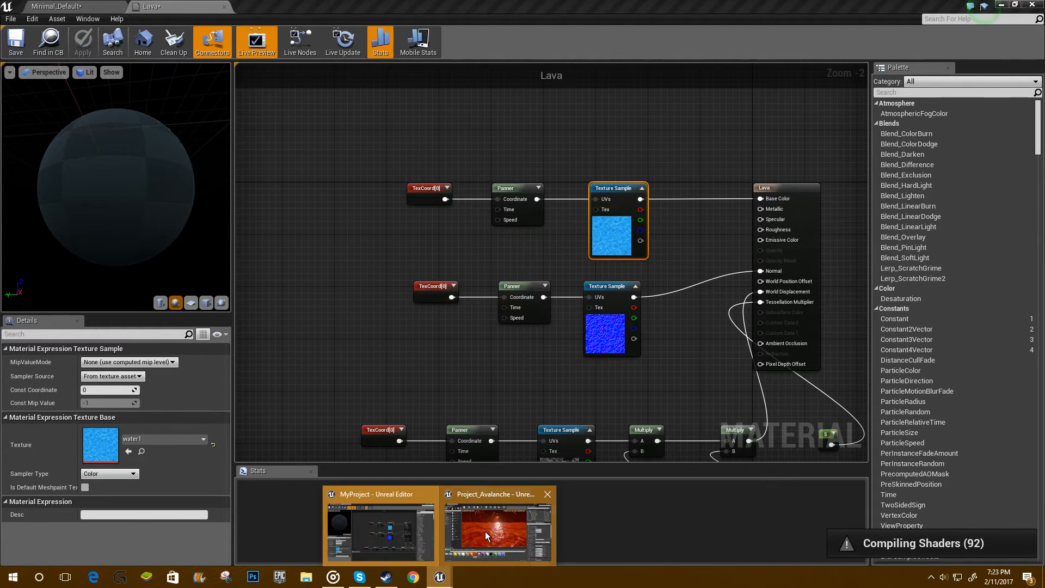
- In Project_Avalanche, browse to Content > Levels to view the water-floor level
click(496, 526)
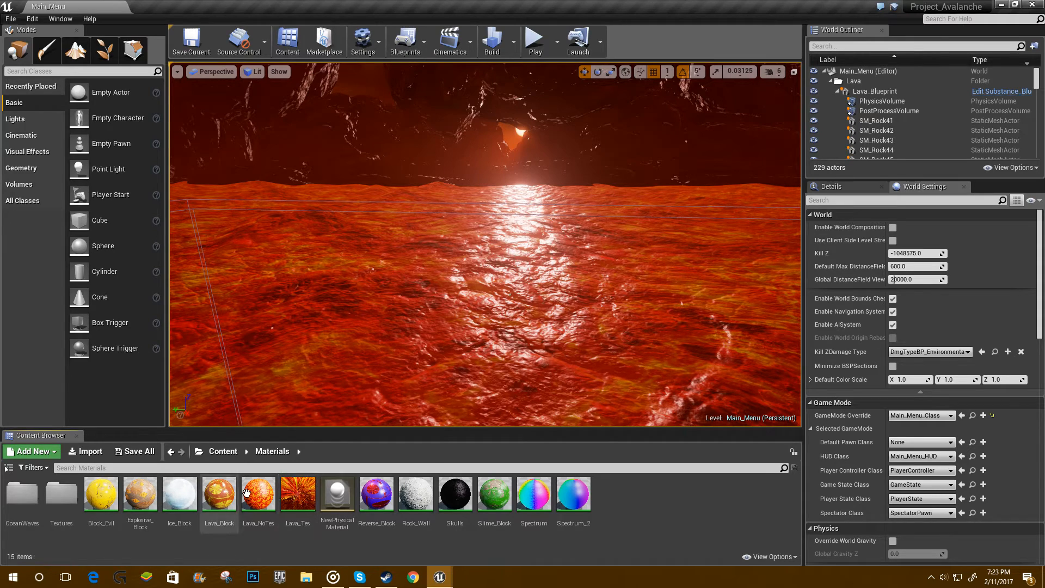
click(223, 451)
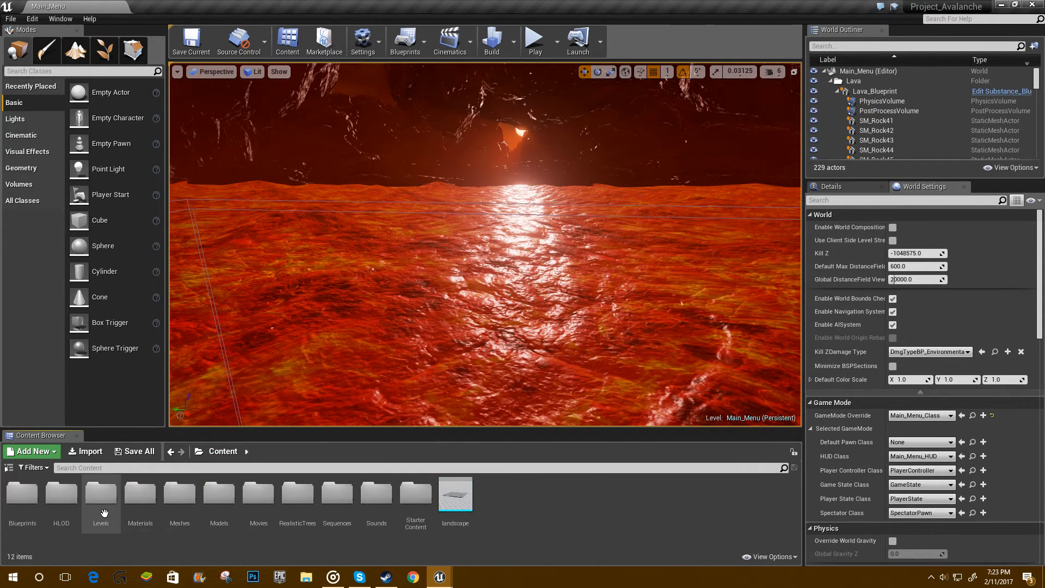
double_click(22, 493)
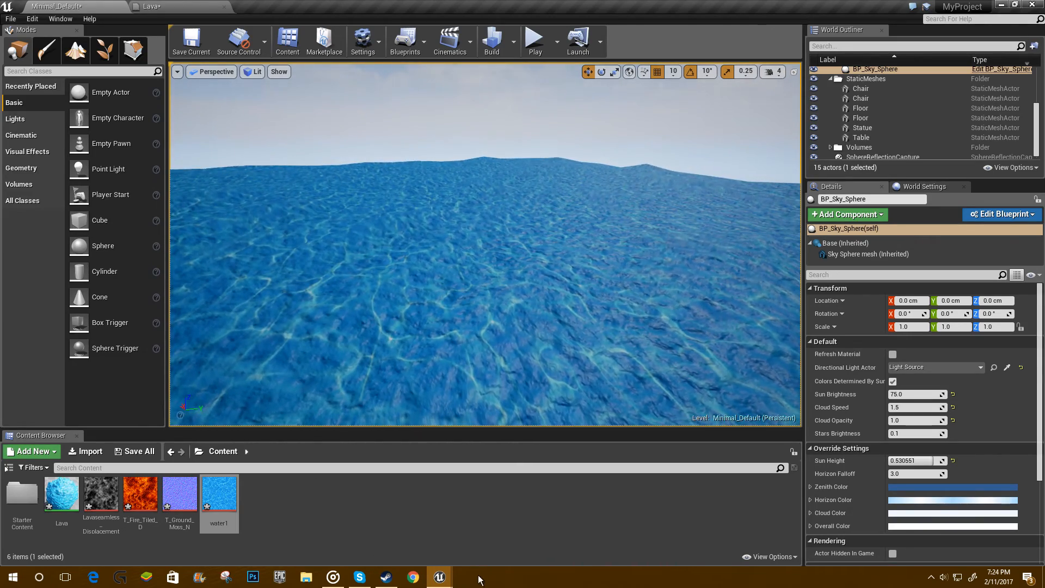
- Bring the Lava material editor forward and close its tab
click(153, 6)
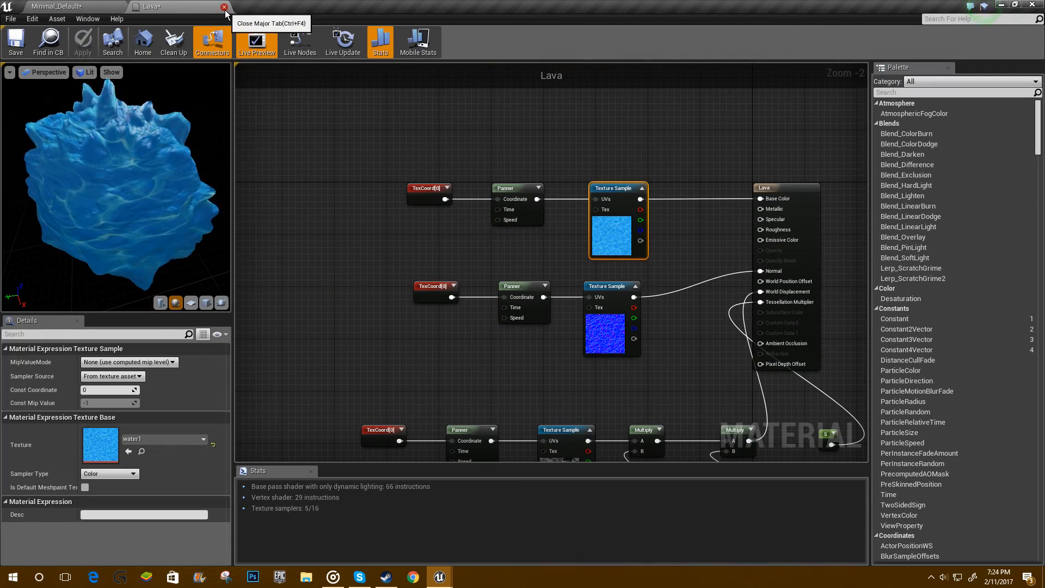
click(225, 6)
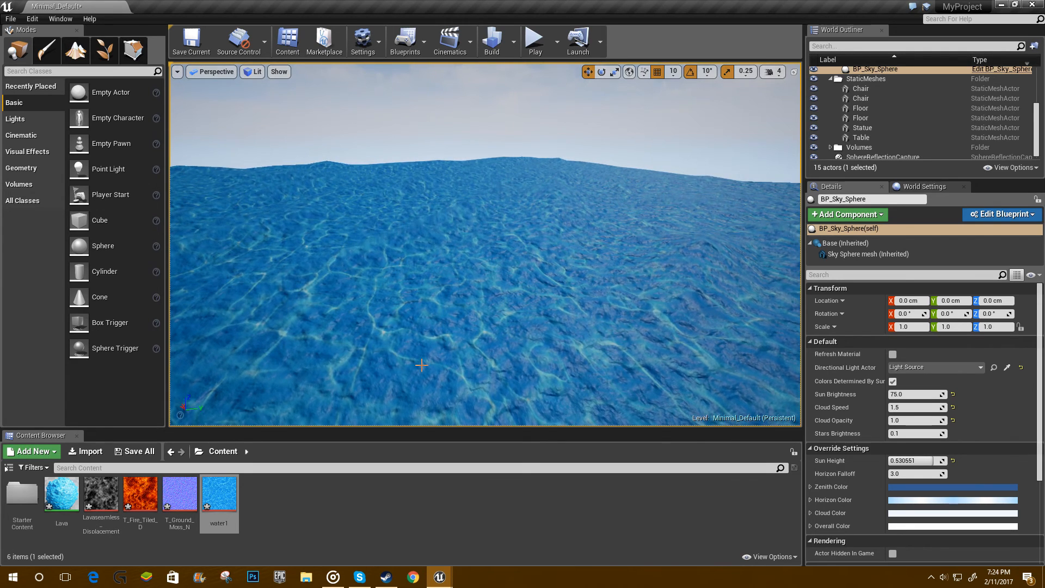